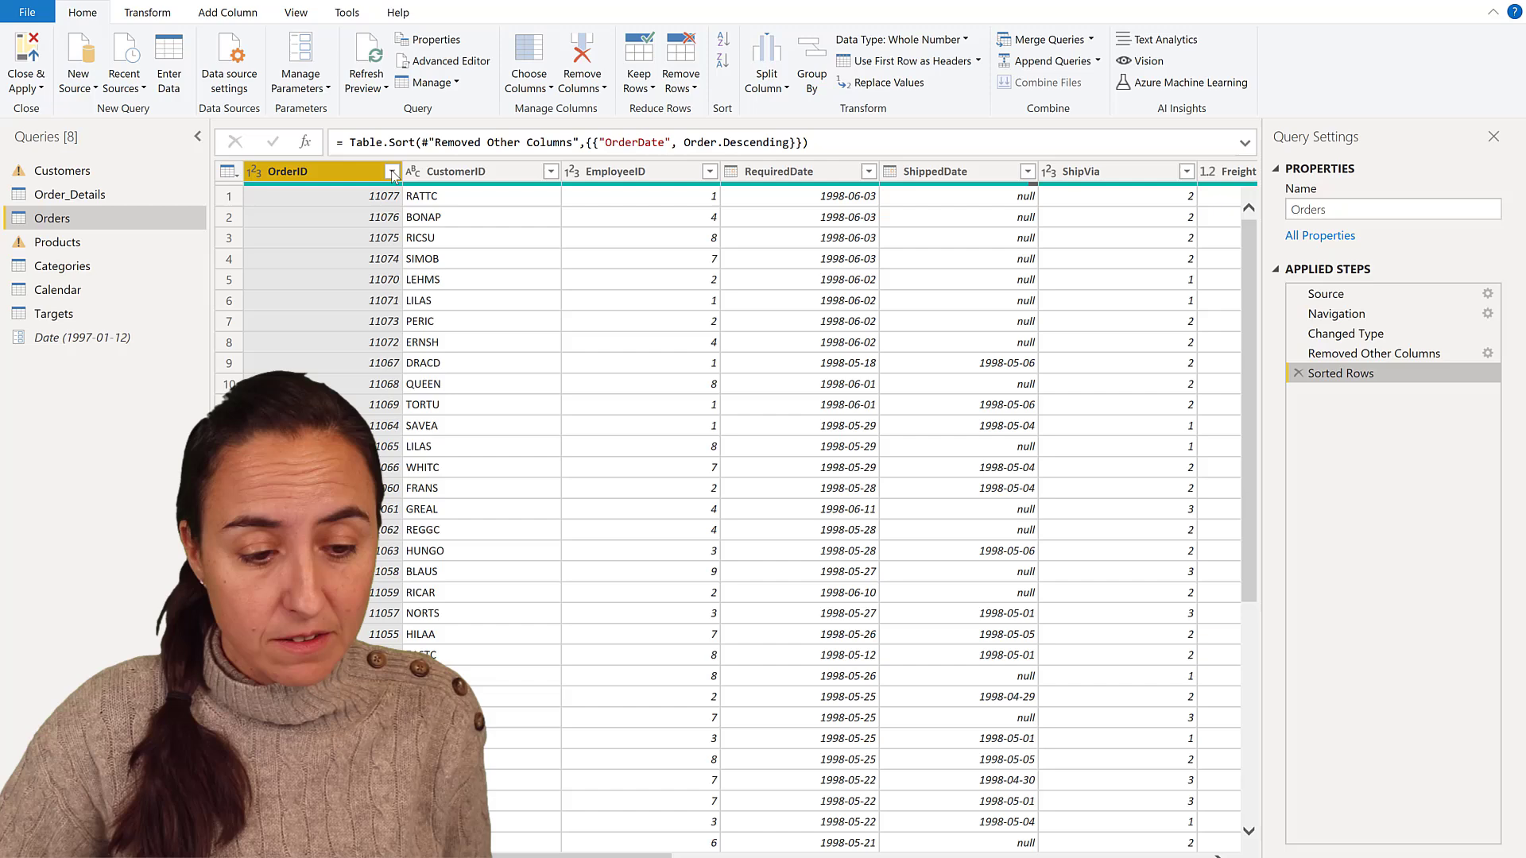
Inspect the OrderID and ShippedDate filter dropdowns and close them without filtering
{"action": "left_click", "coordinate": [394, 171]}
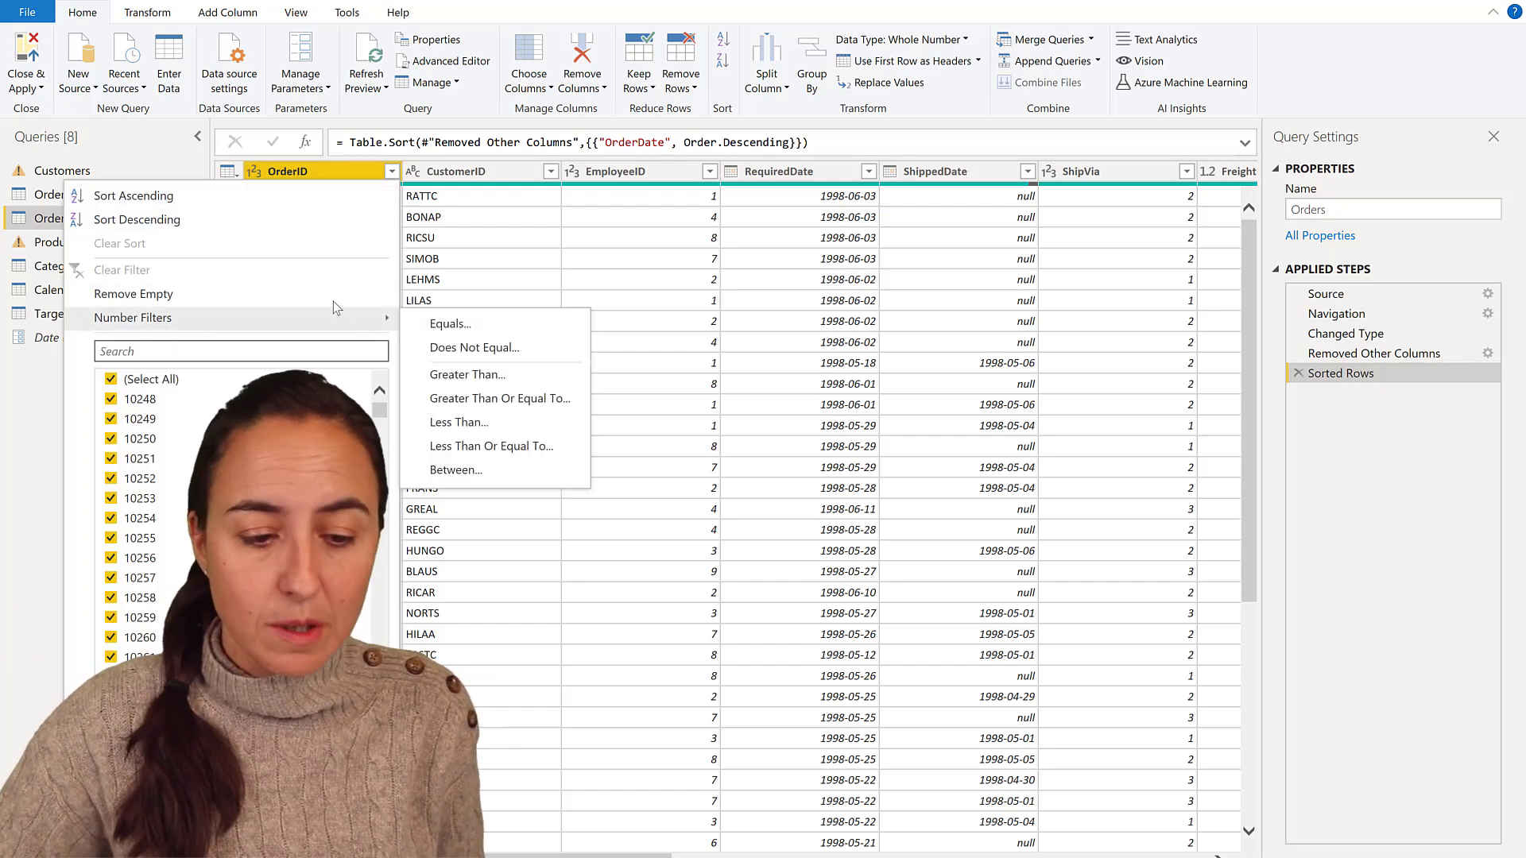
{"action": "left_click", "coordinate": [550, 172]}
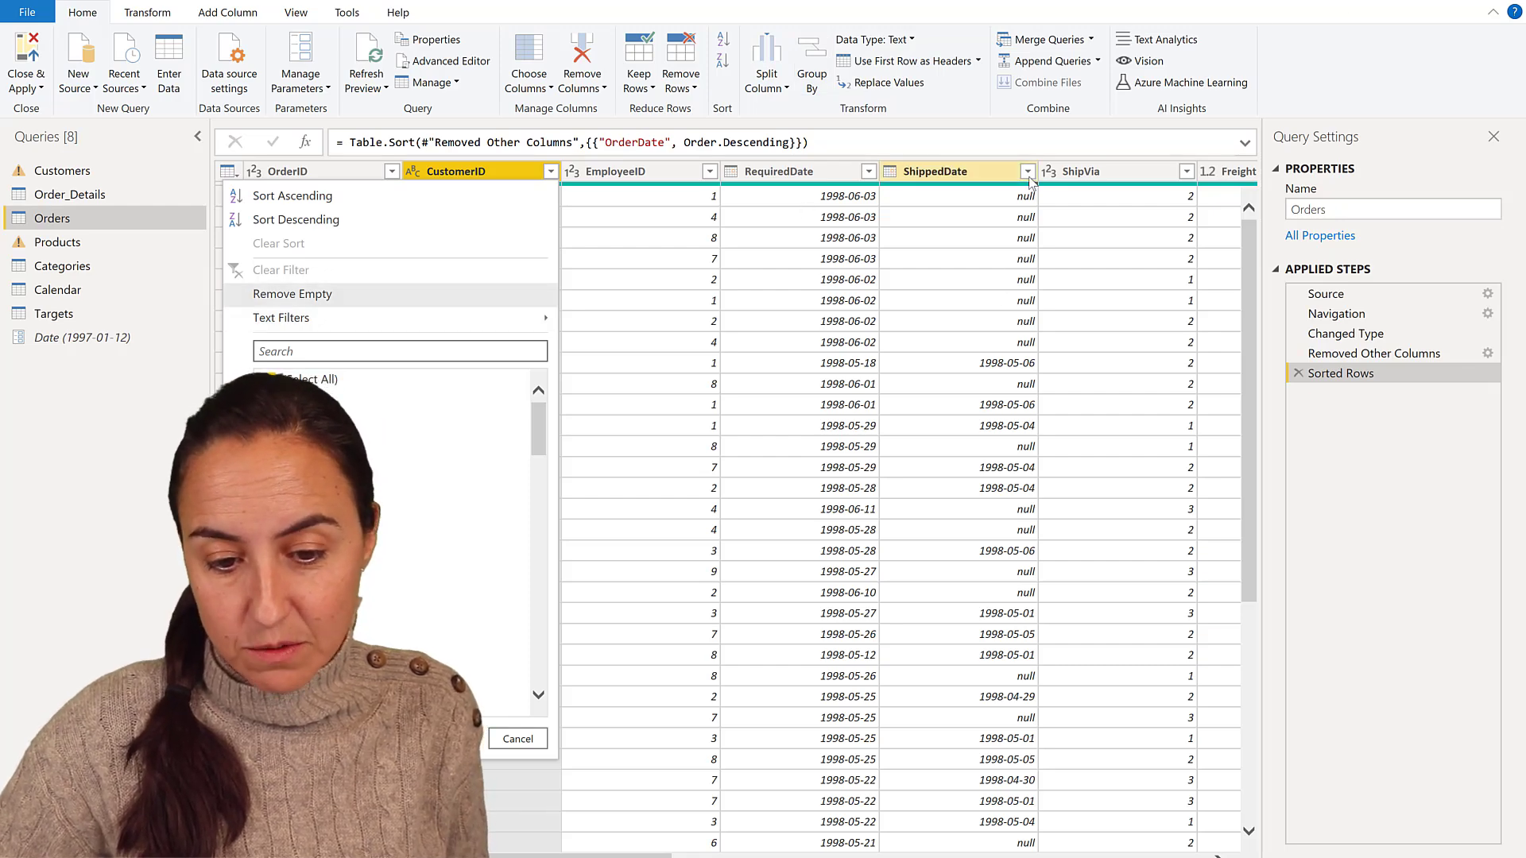
{"action": "left_click", "coordinate": [1027, 171]}
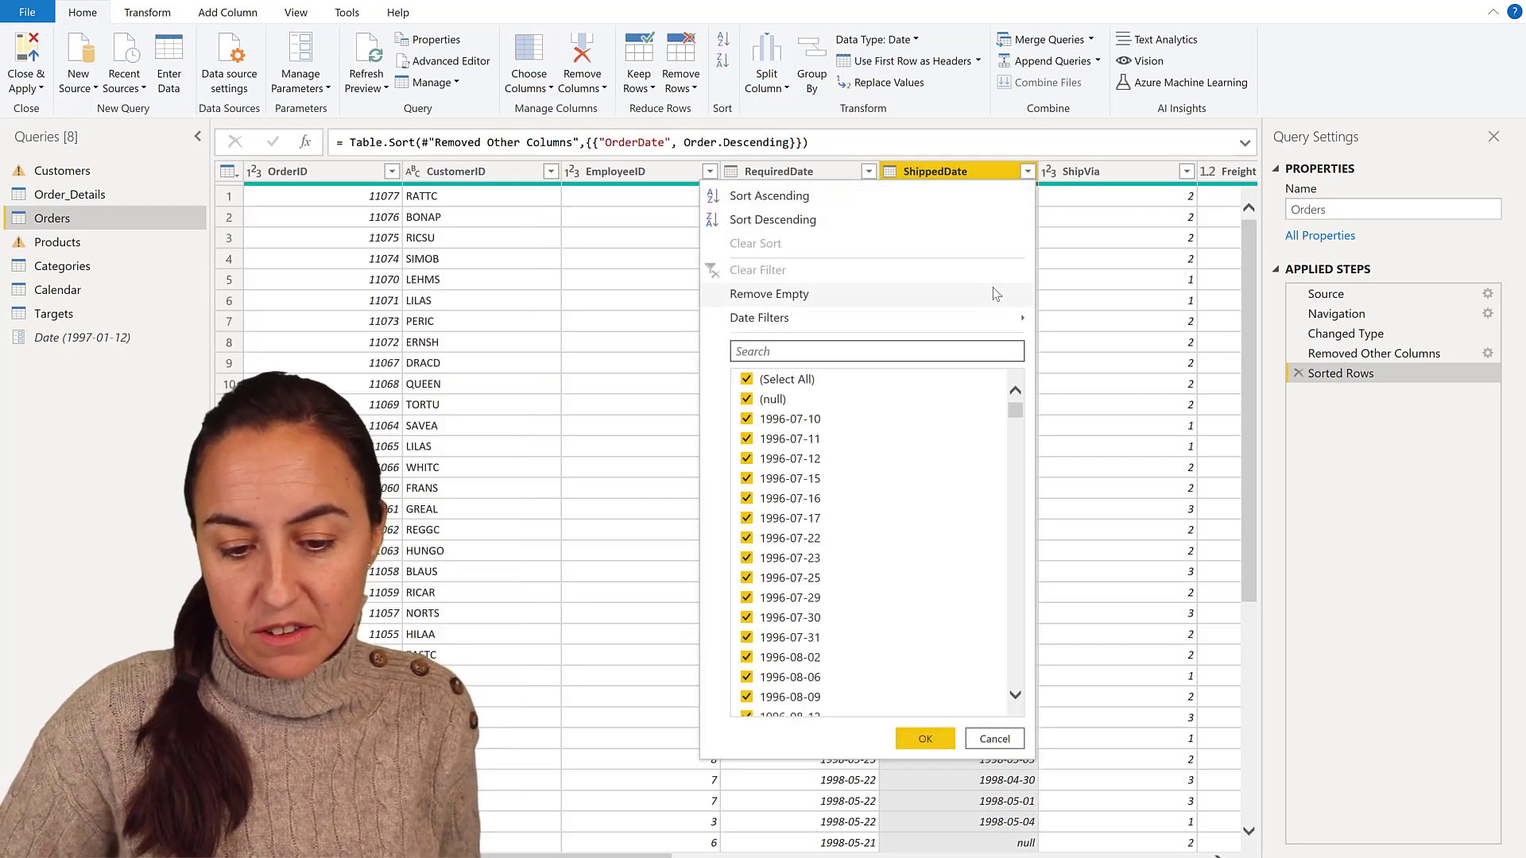
{"action": "left_click", "coordinate": [759, 318]}
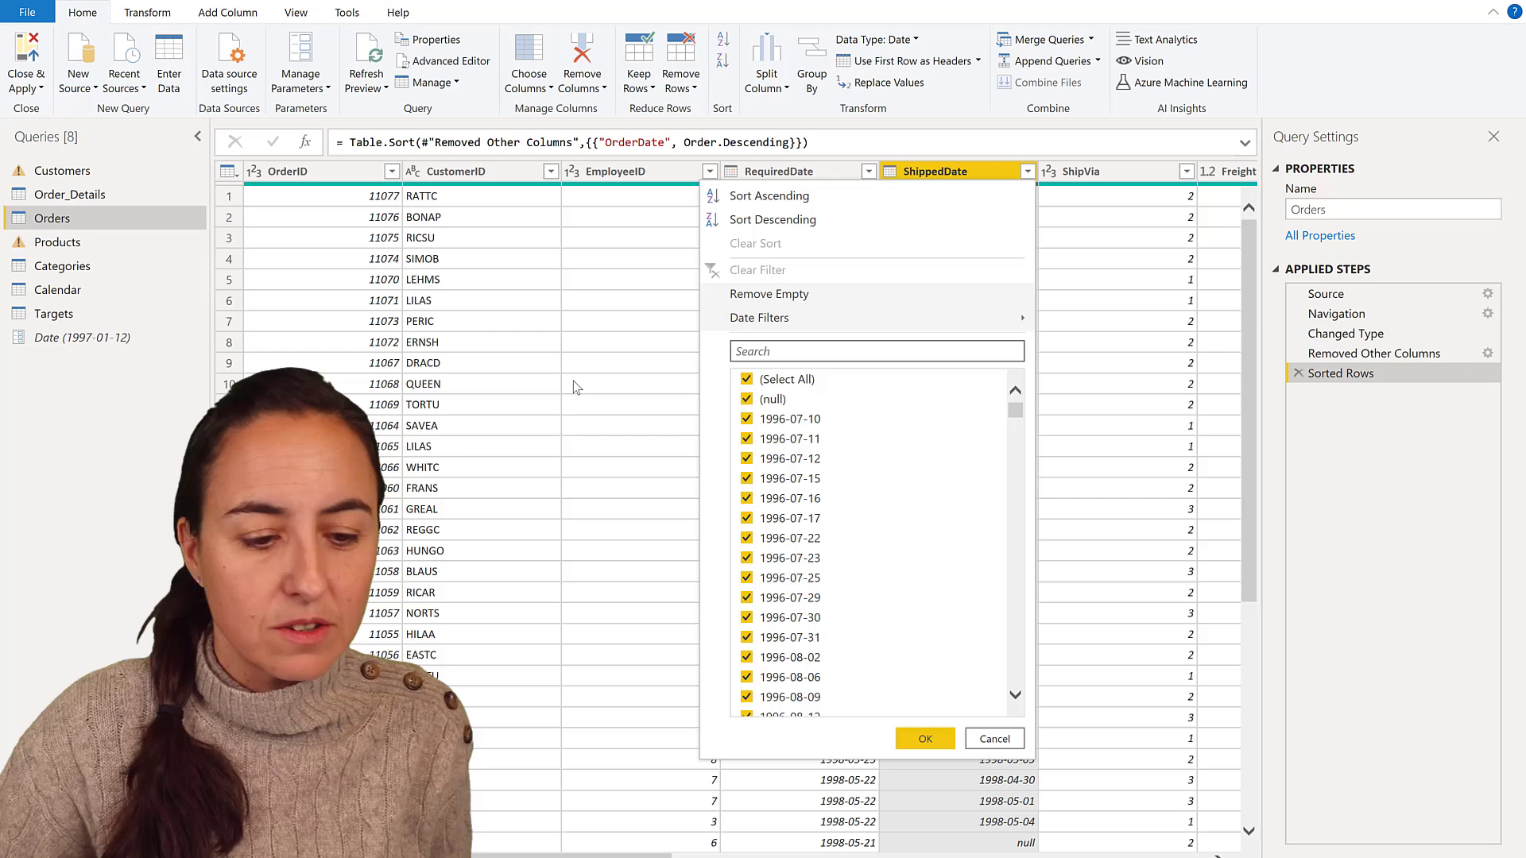
{"action": "left_click", "coordinate": [922, 739]}
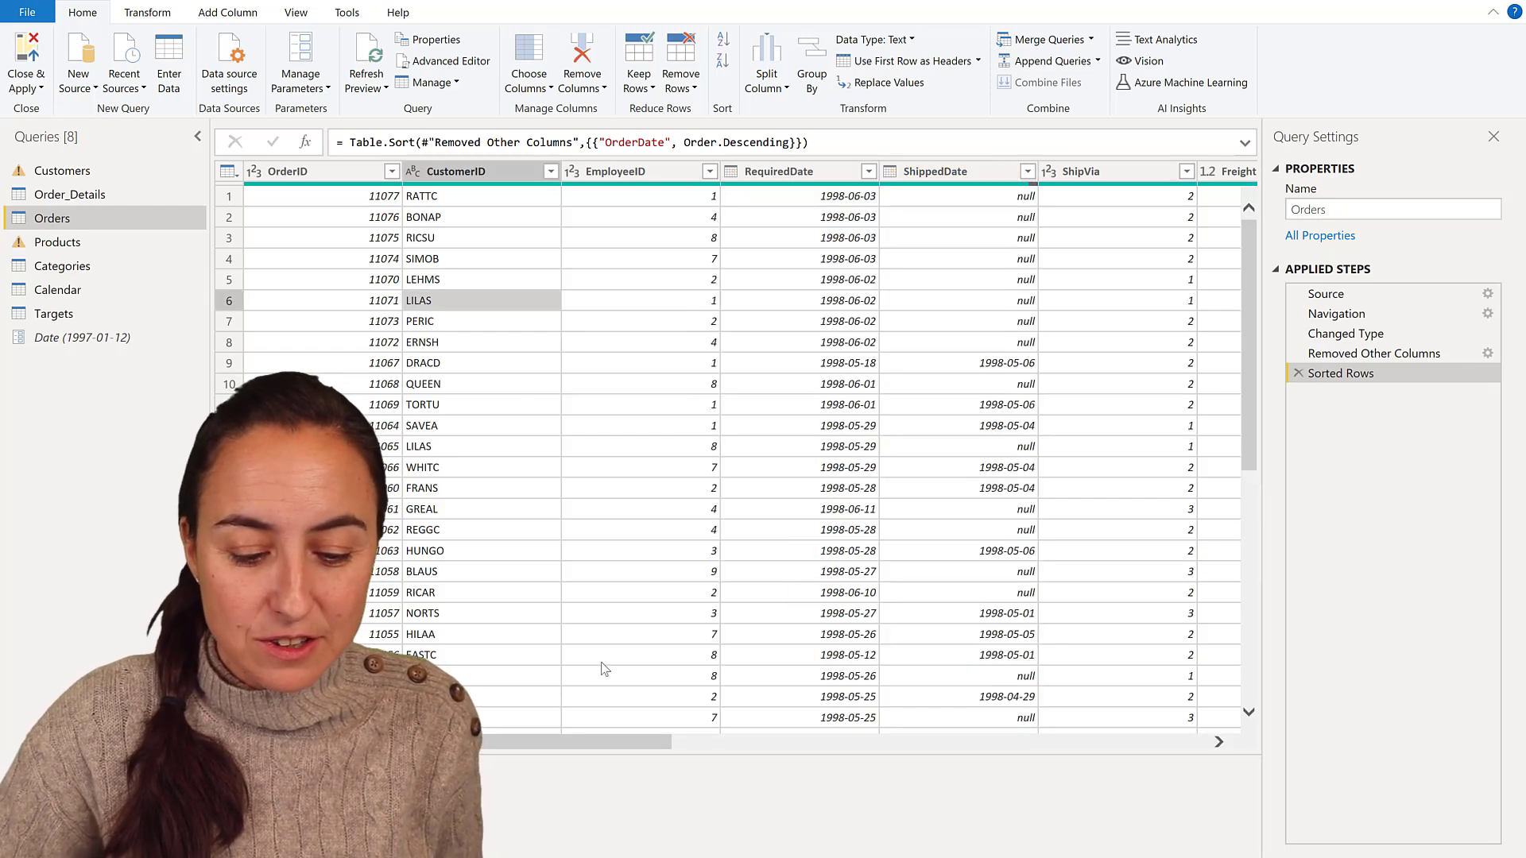
Reach the ShipName column and bring up its Text Filters choices
{"action": "scroll", "scroll_direction": "right", "scroll_amount": 3}
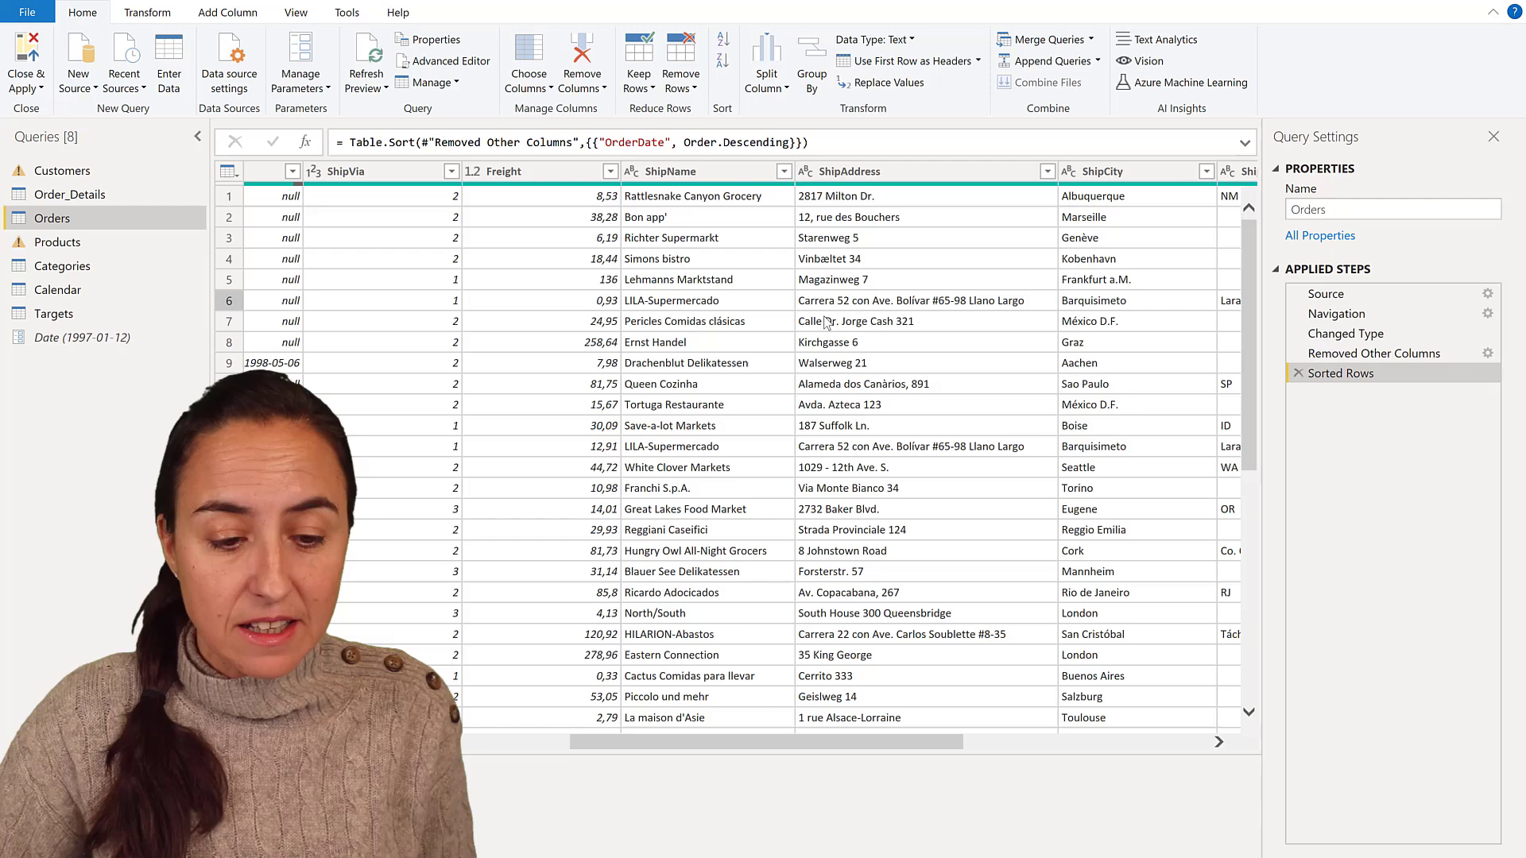
{"action": "left_click", "coordinate": [669, 171]}
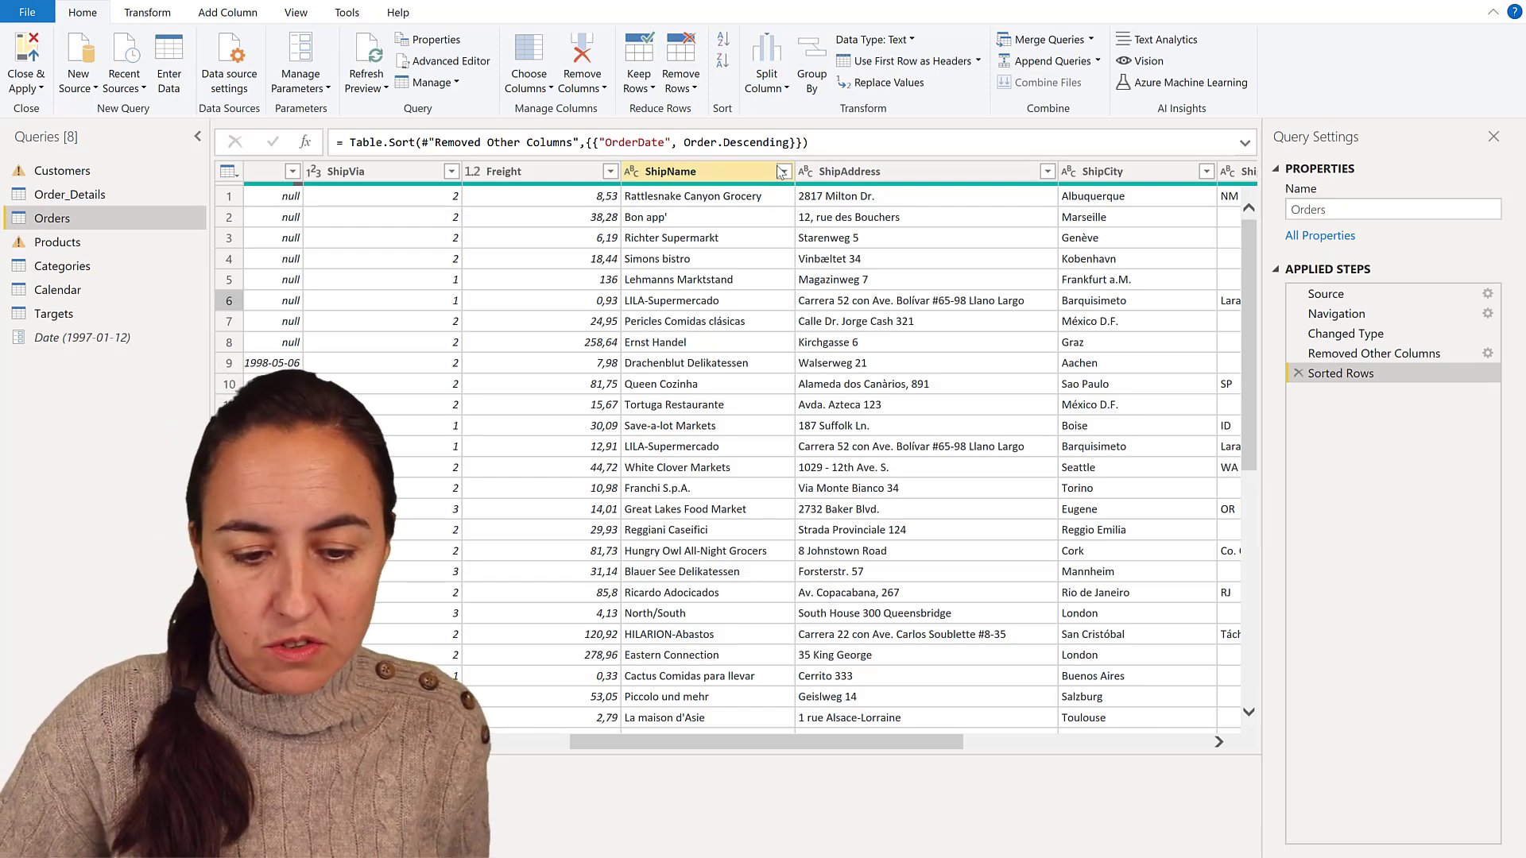
{"action": "left_click", "coordinate": [782, 172]}
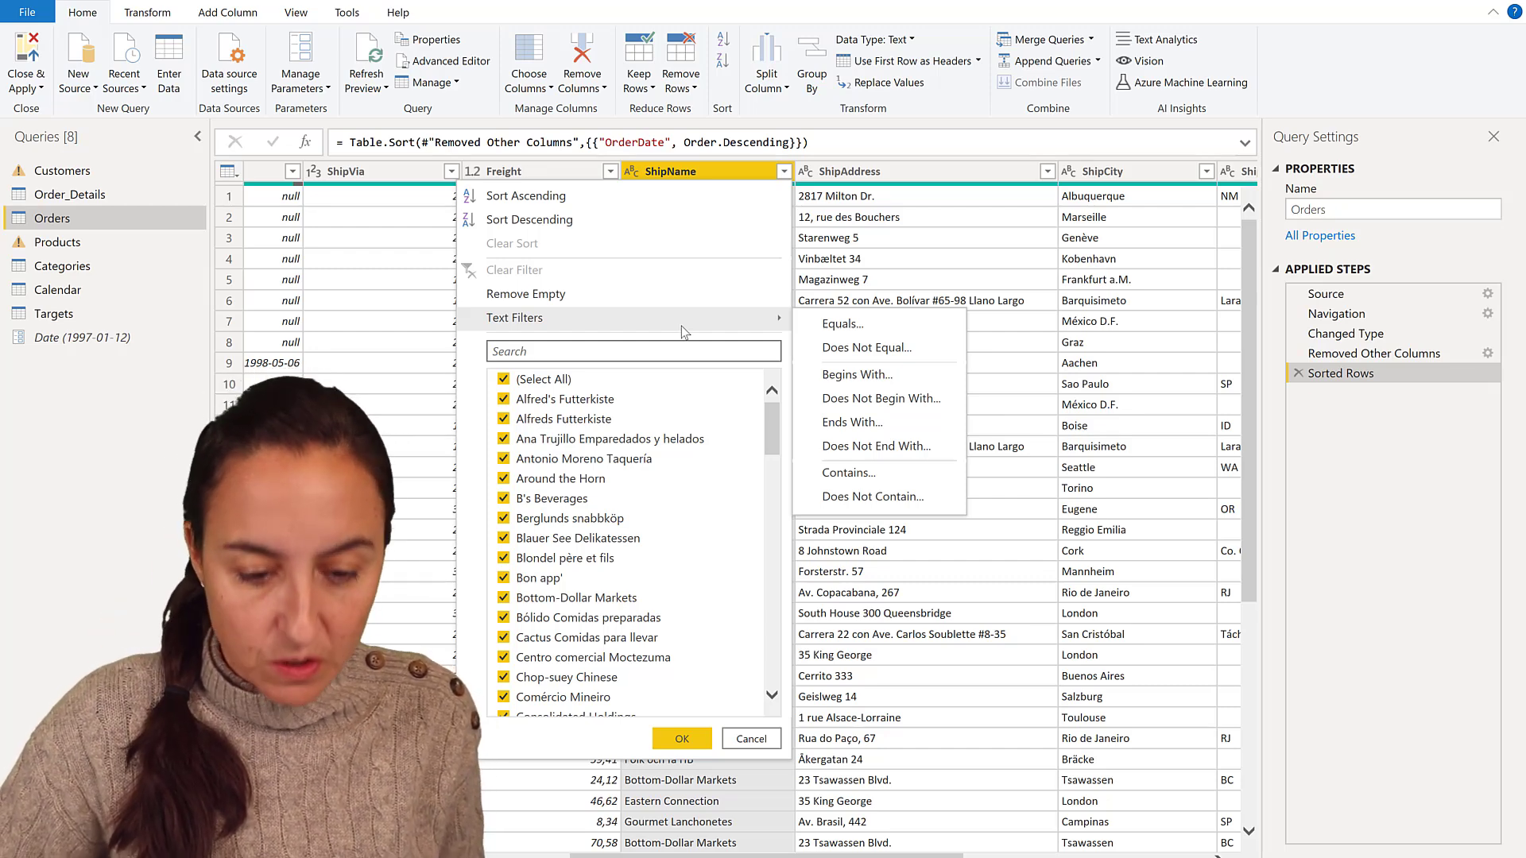
{"action": "mouse_move", "coordinate": [691, 330]}
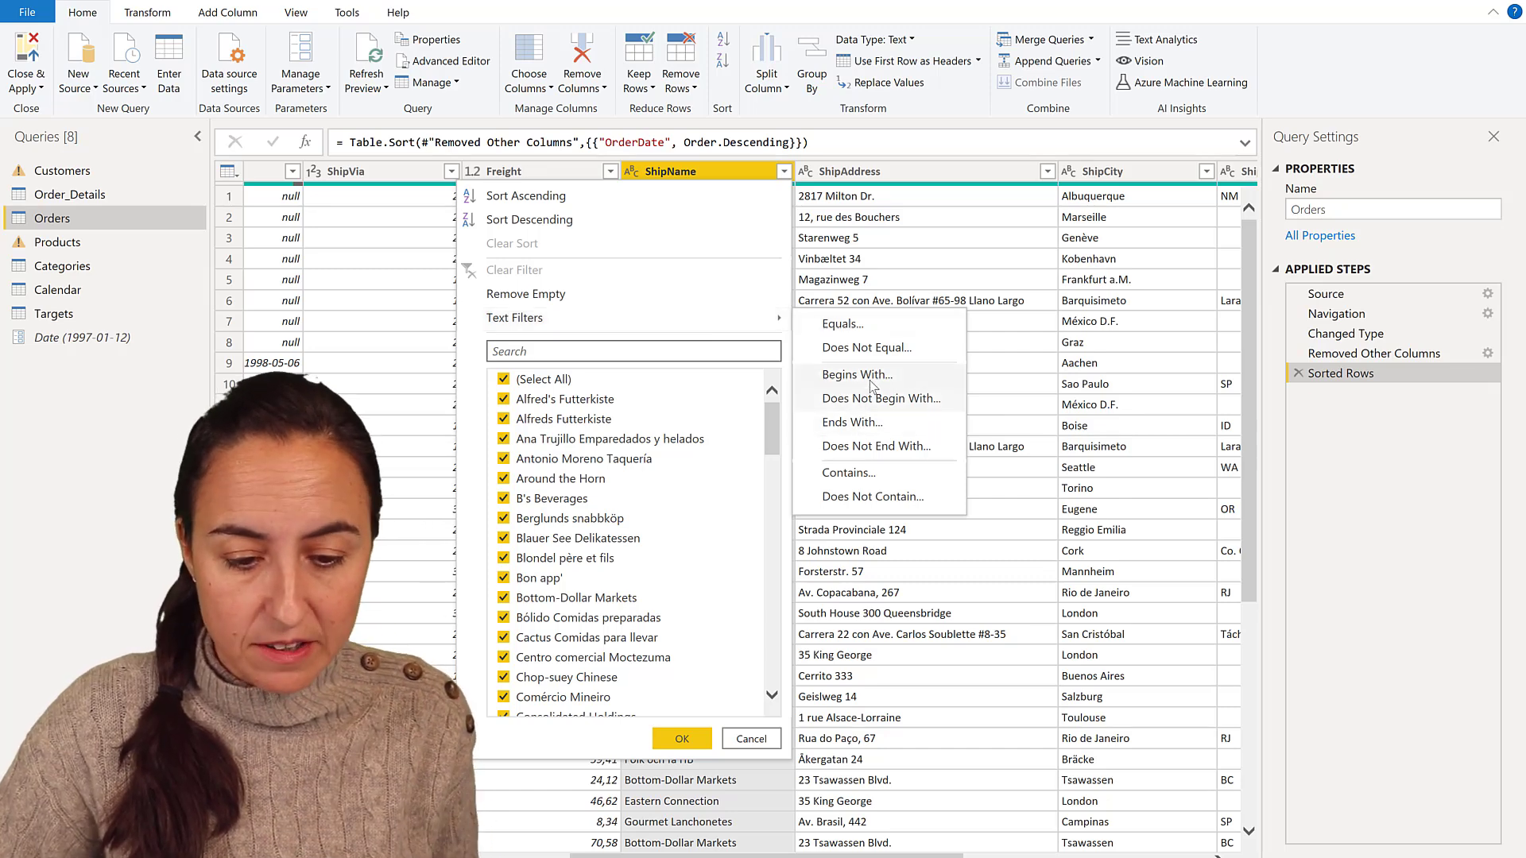
Filter Orders to ShipName values beginning with "A" as a Filtered Rows step
{"action": "left_click", "coordinate": [855, 375]}
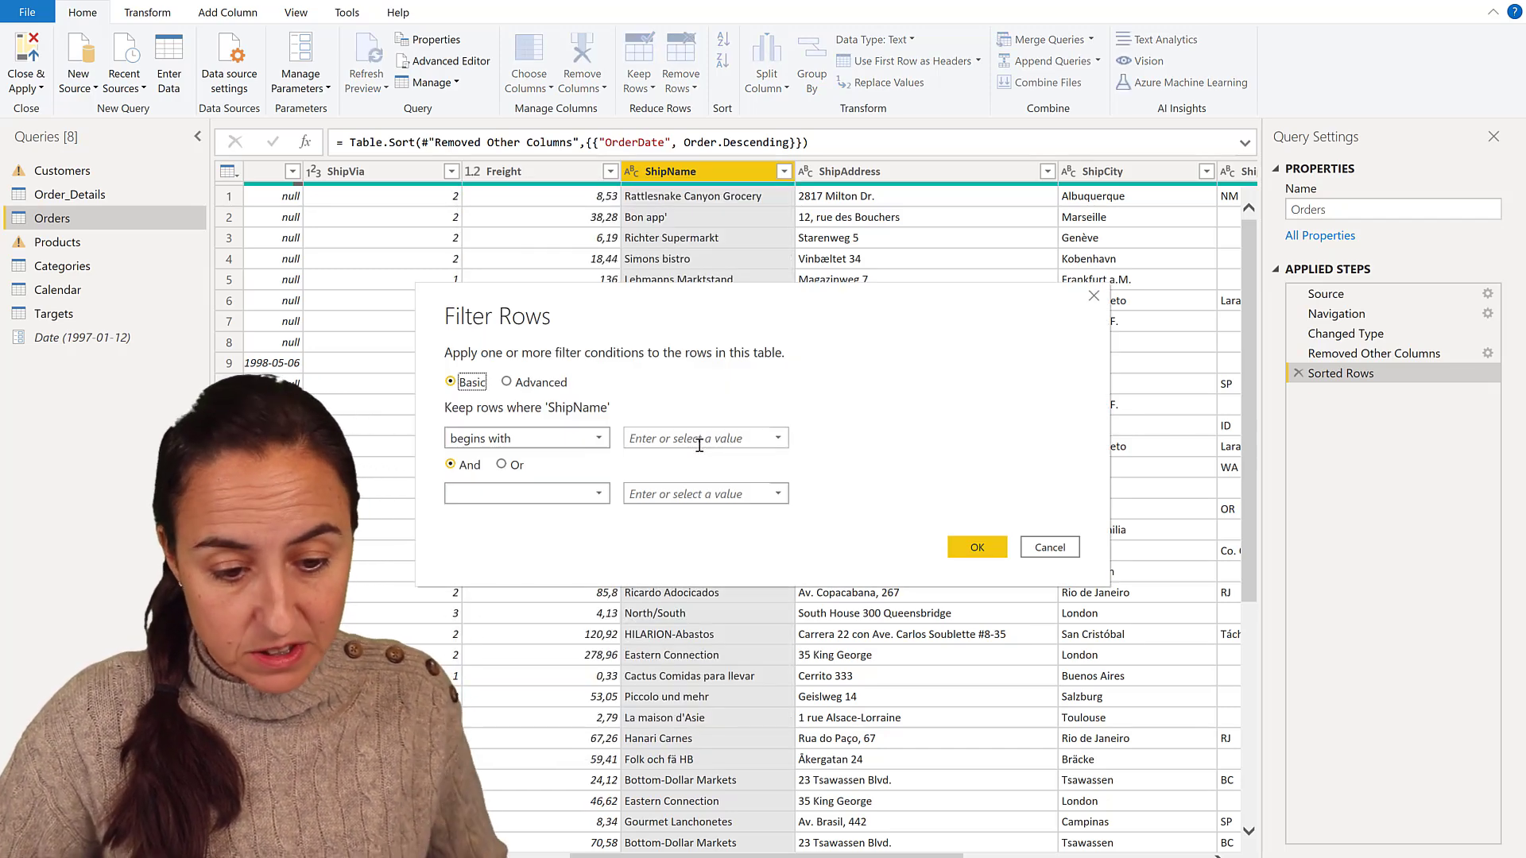
{"action": "type", "text": "A"}
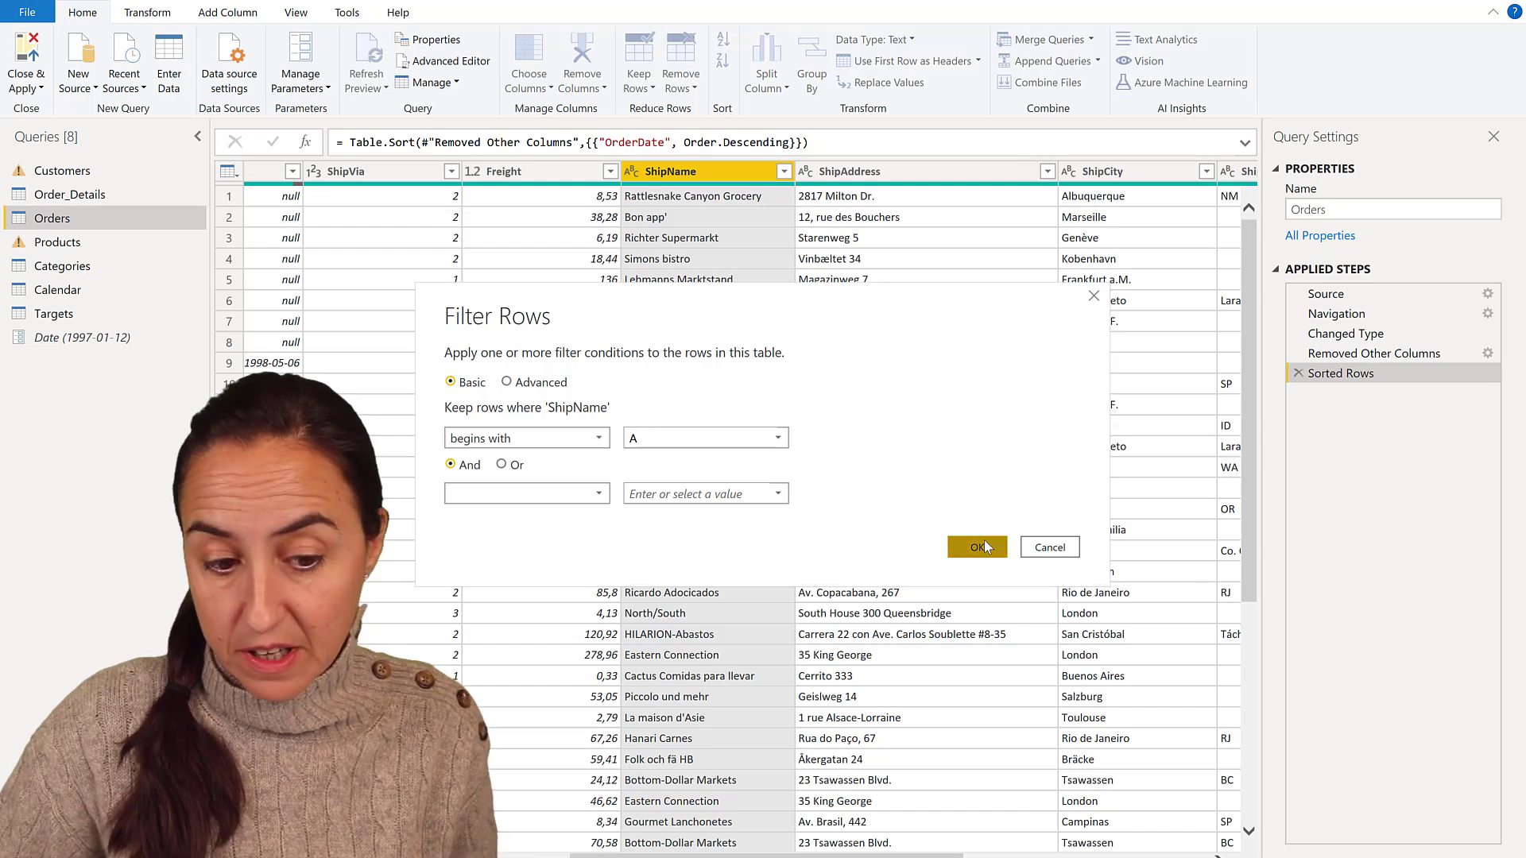
{"action": "left_click", "coordinate": [976, 546]}
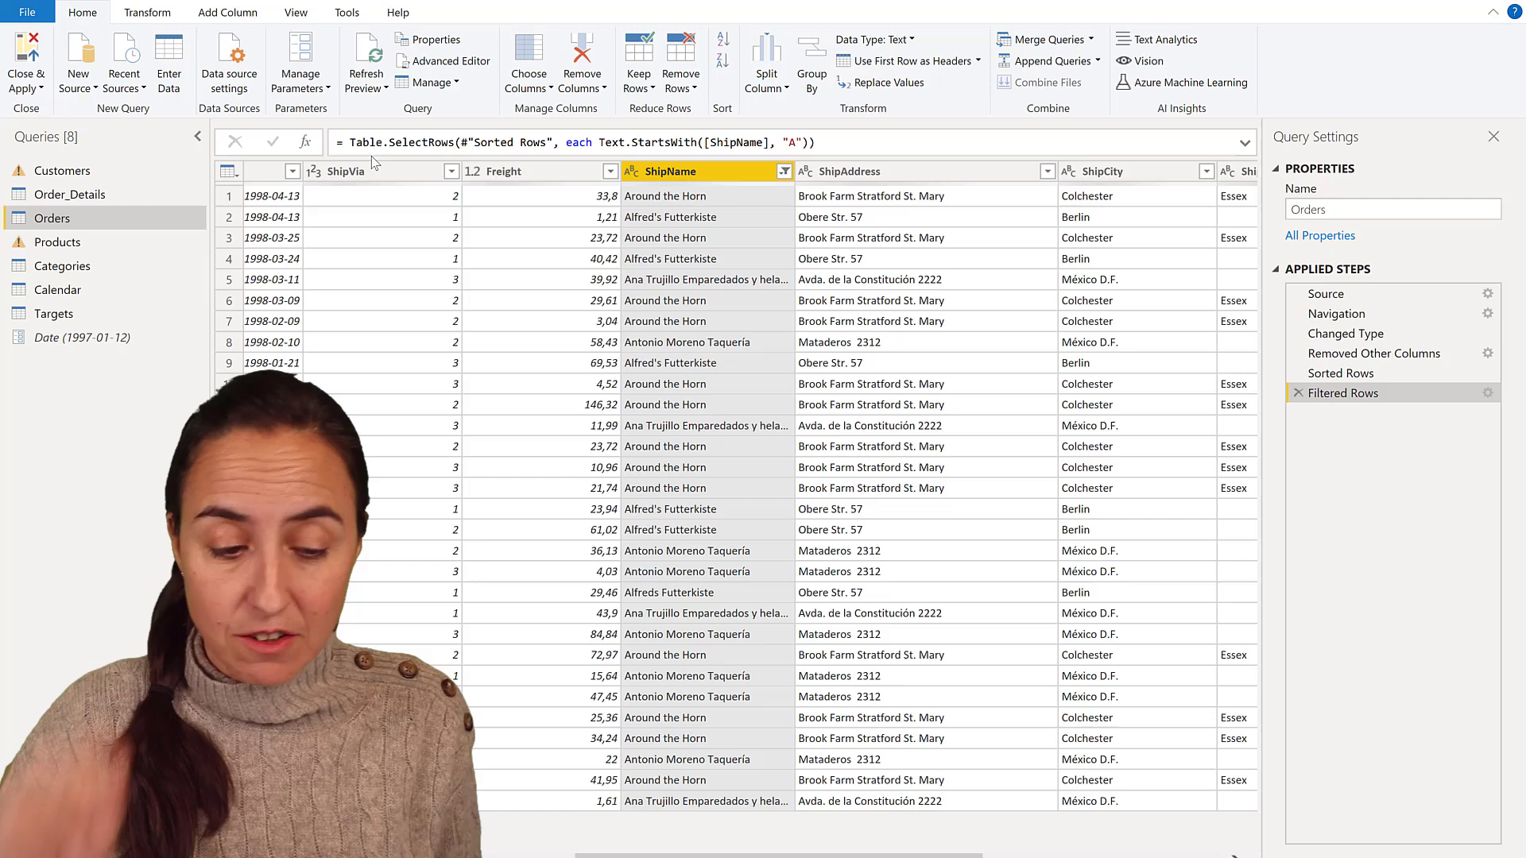
{"action": "mouse_move", "coordinate": [500, 157]}
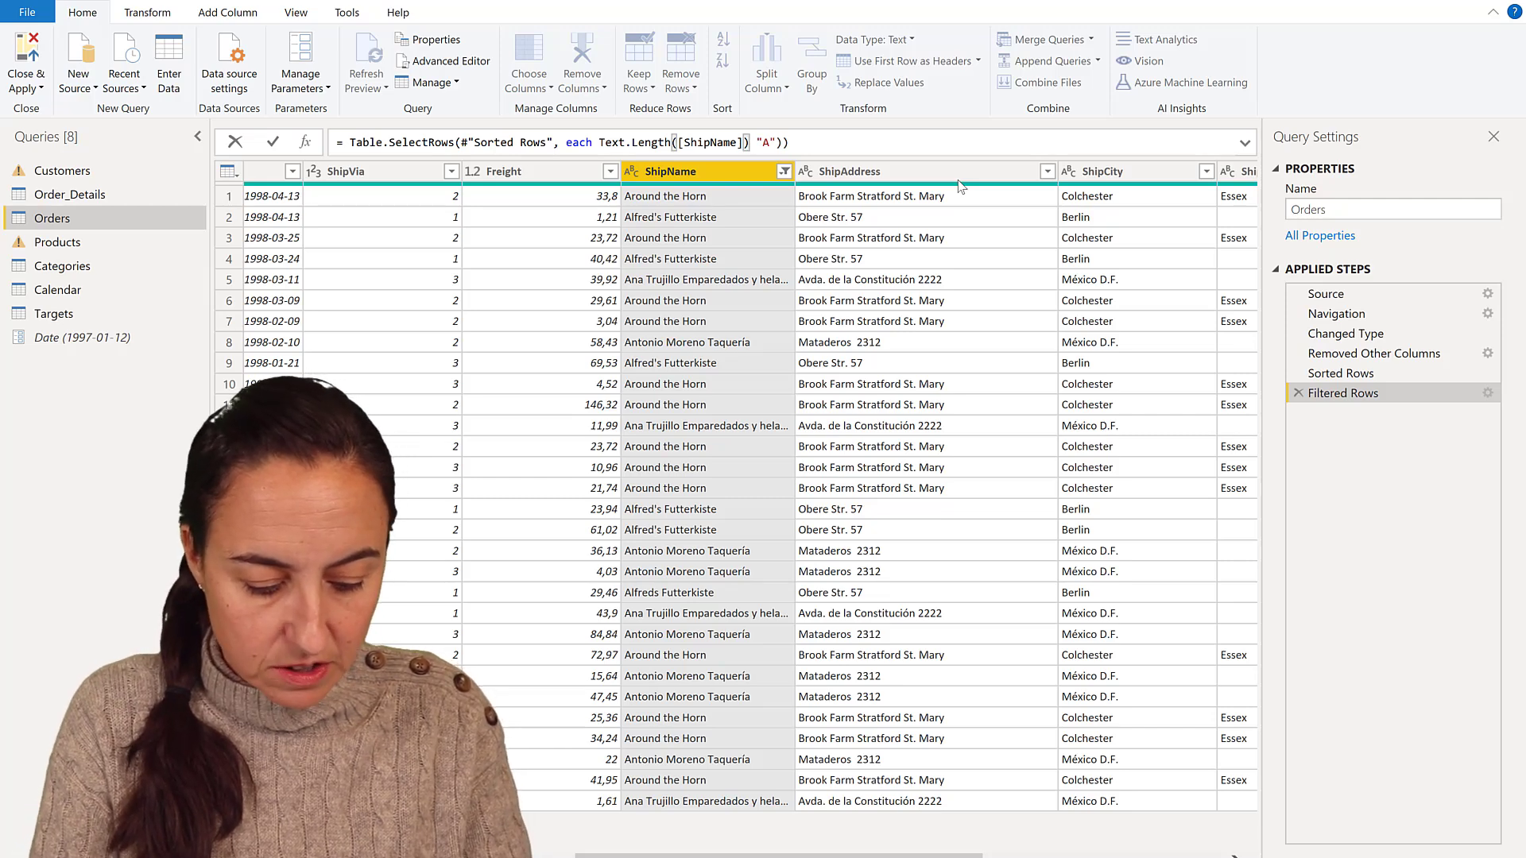
Finish the condition as Text.Length([ShipName])<12 so only short ship names remain
{"action": "type", "text": "<12"}
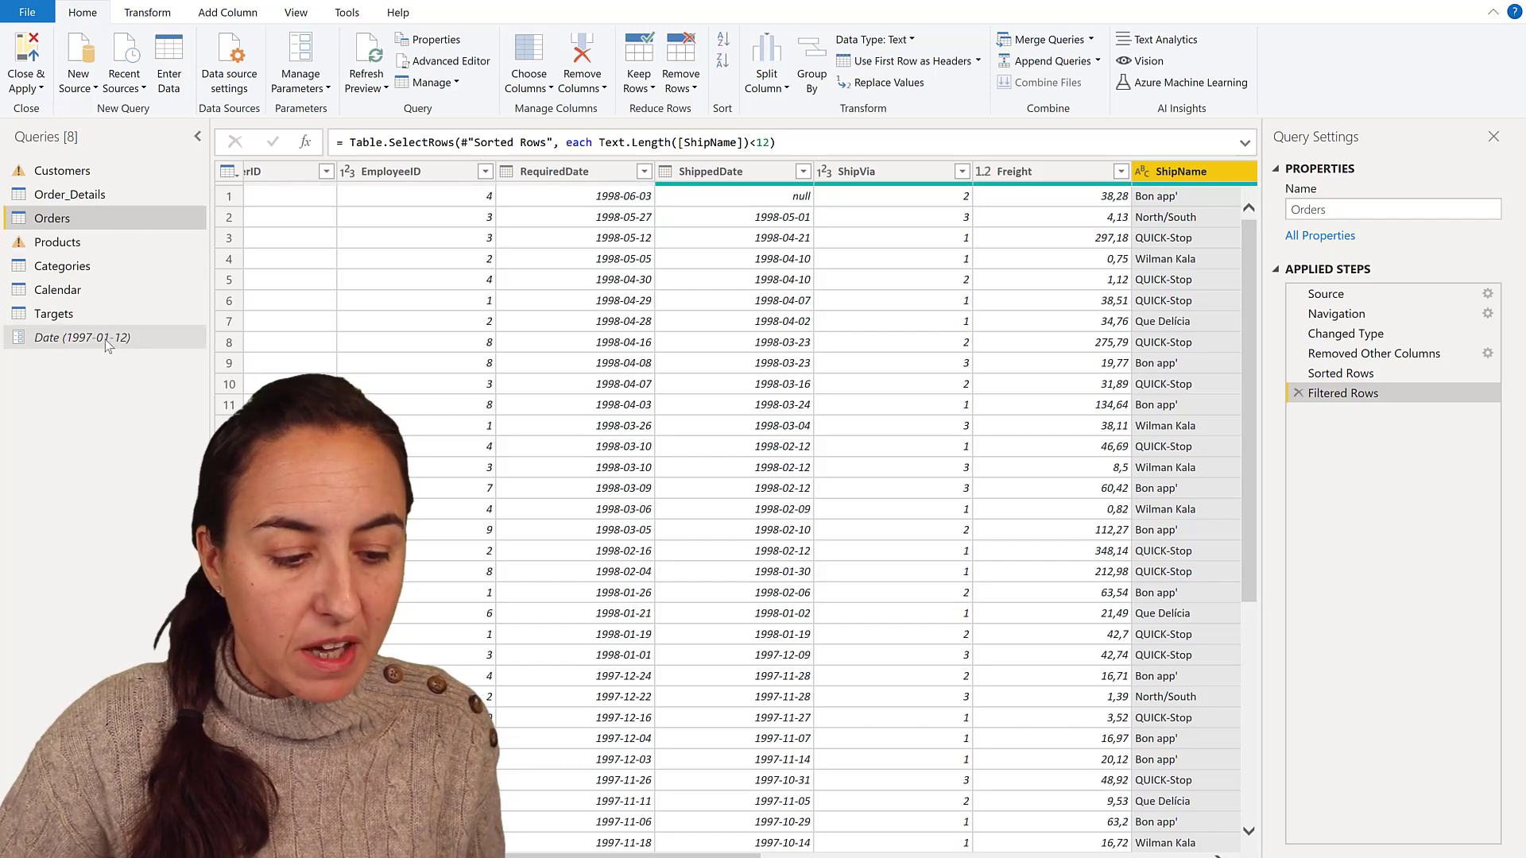
{"action": "mouse_move", "coordinate": [83, 337]}
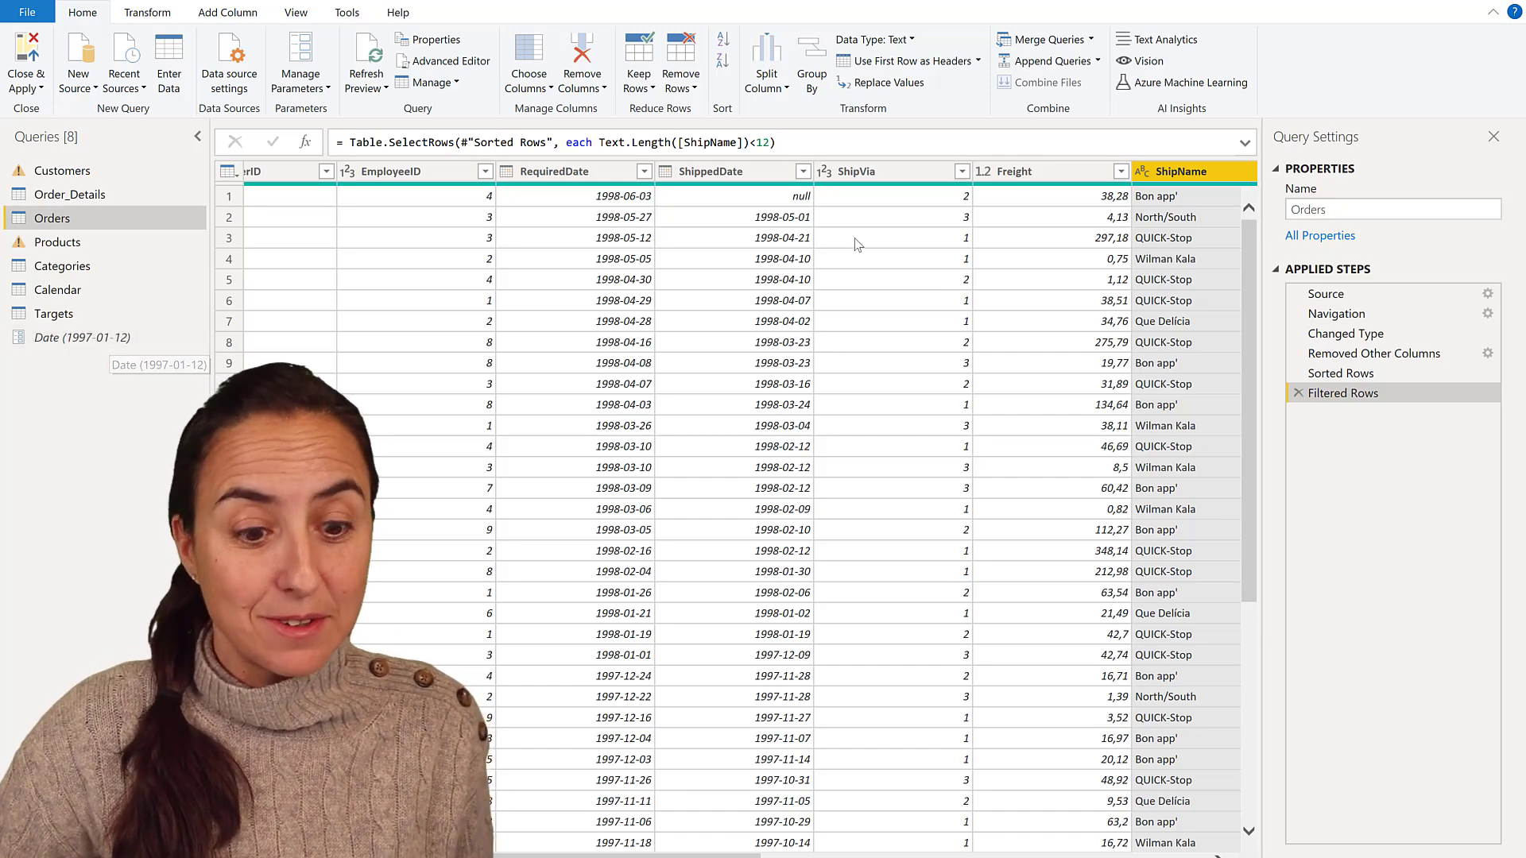
Add a ShippedDate equals 2021-11-08 filter, which leaves the table empty
{"action": "left_click", "coordinate": [803, 171]}
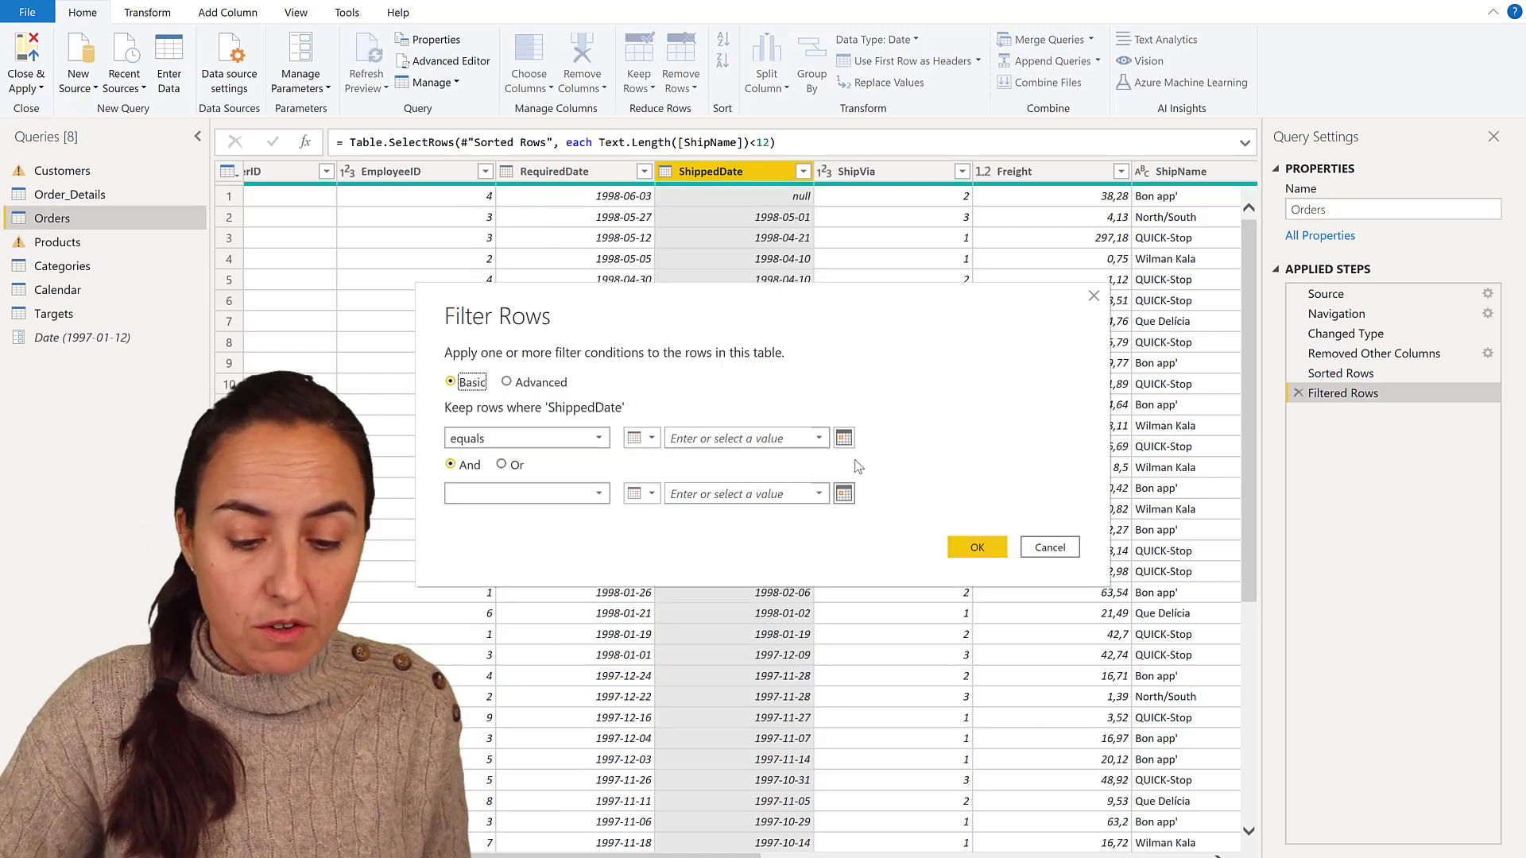
{"action": "type", "text": "2021-11-08"}
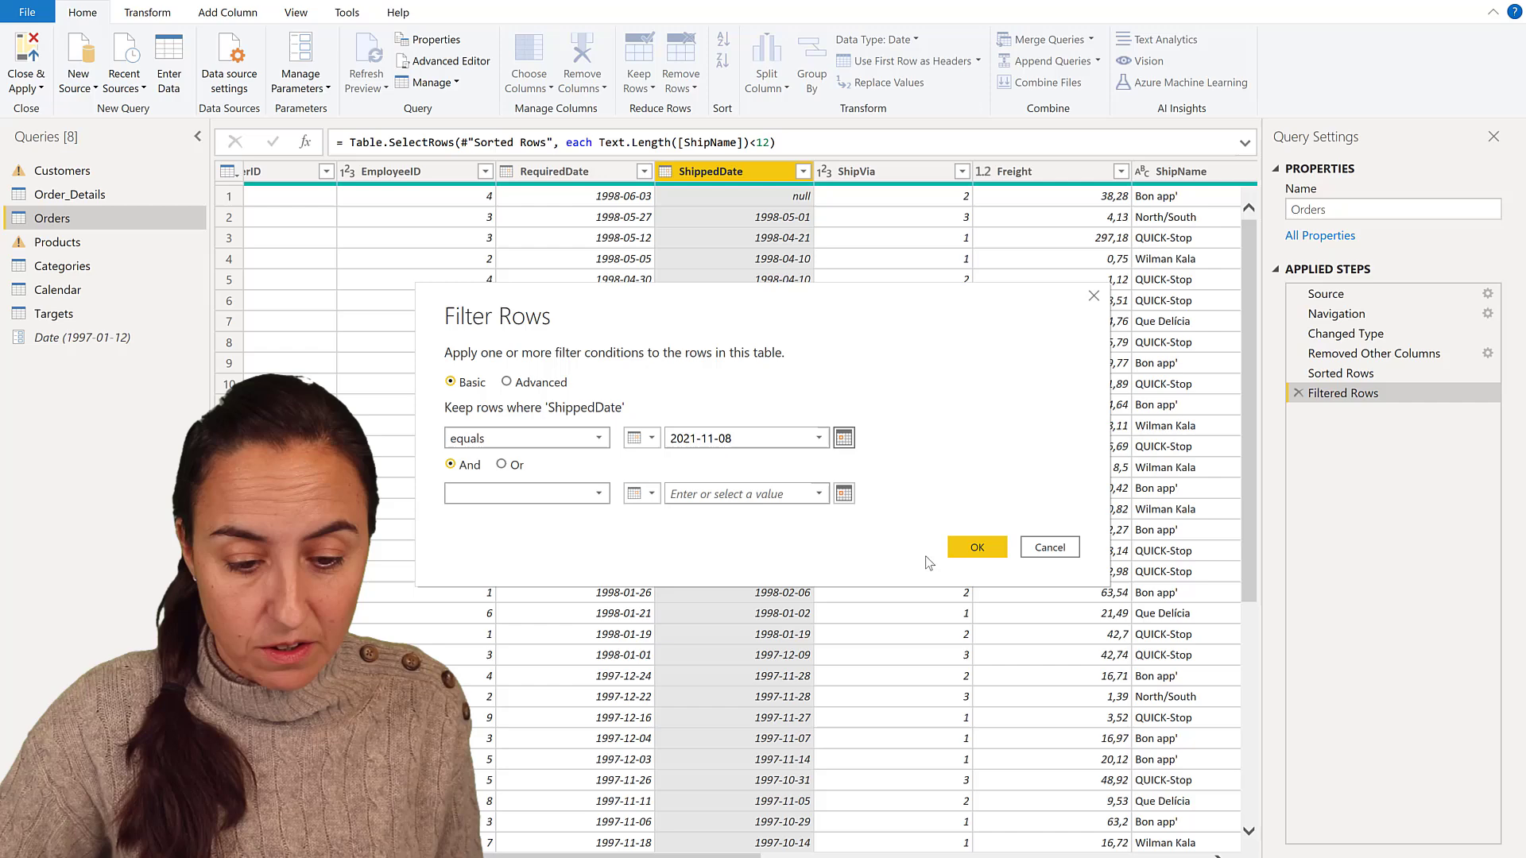
{"action": "left_click", "coordinate": [976, 547]}
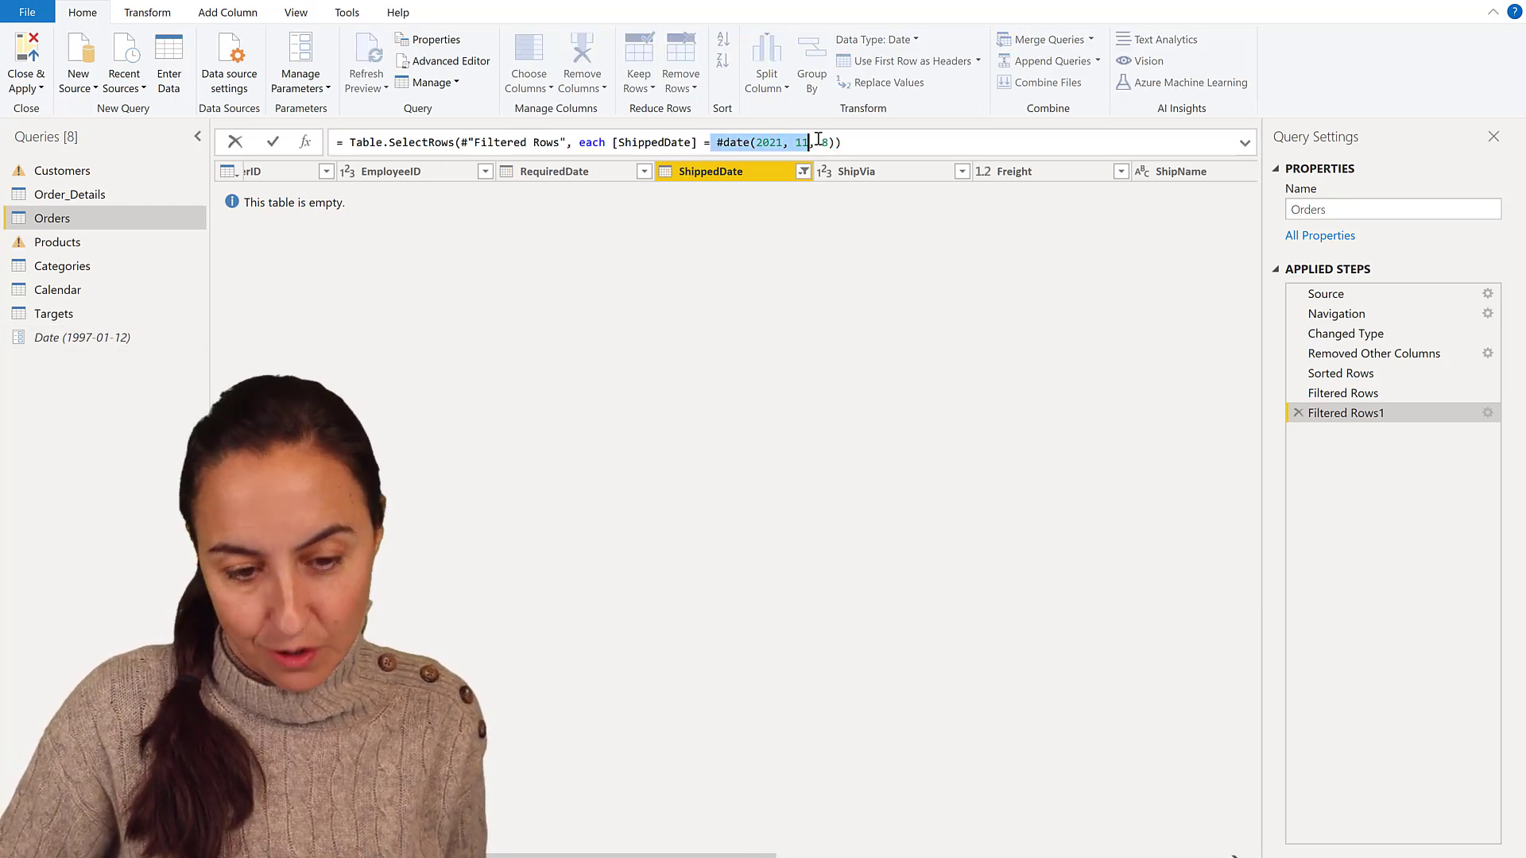
Rewrite the condition as ShippedDate > Date parameter so matching rows reappear
{"action": "type", "text": "D"}
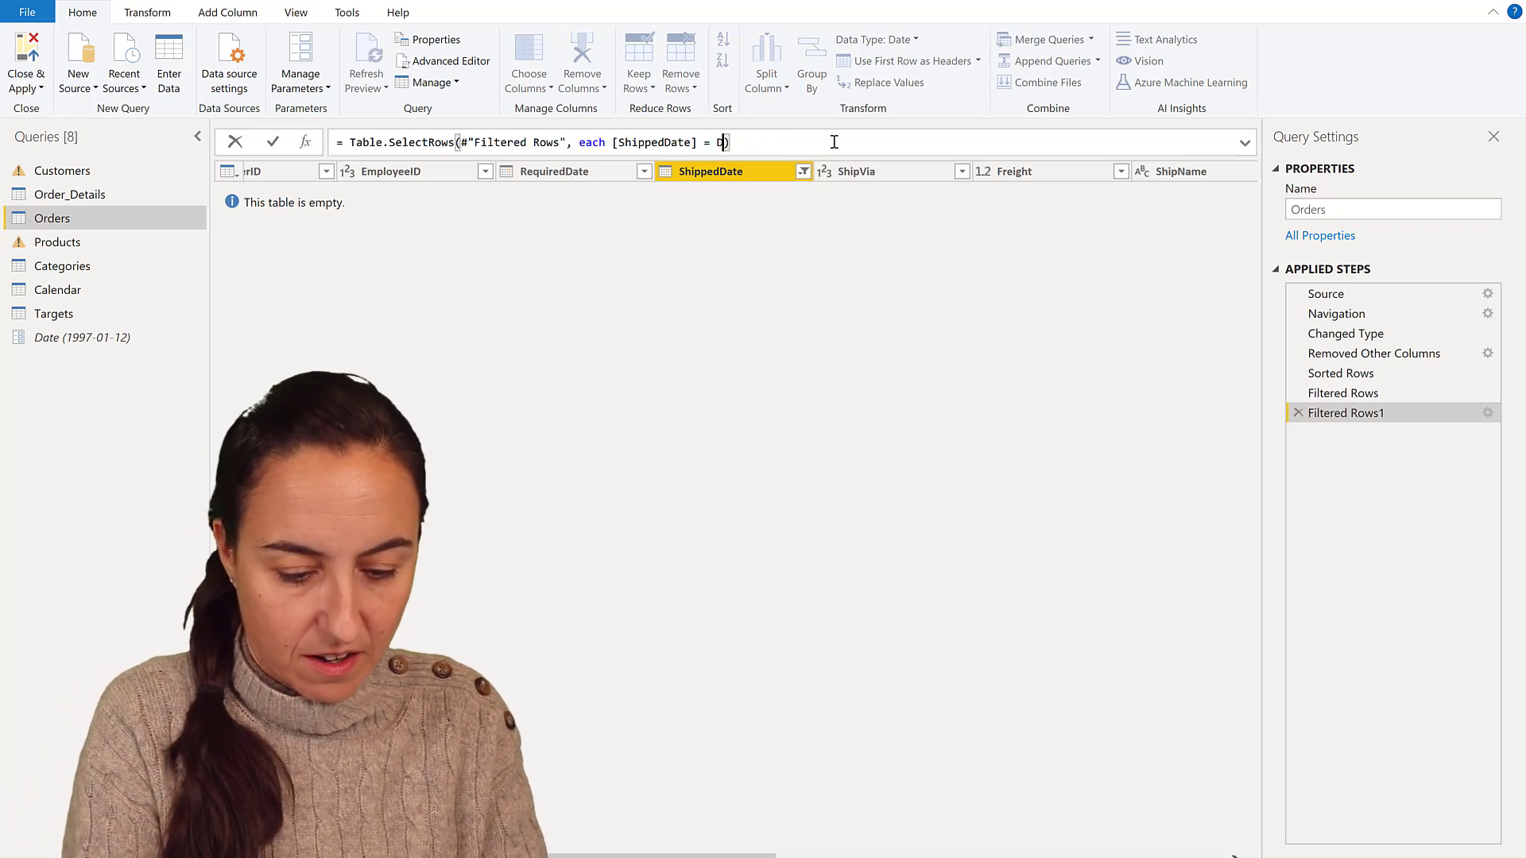
{"action": "type", "text": "ate"}
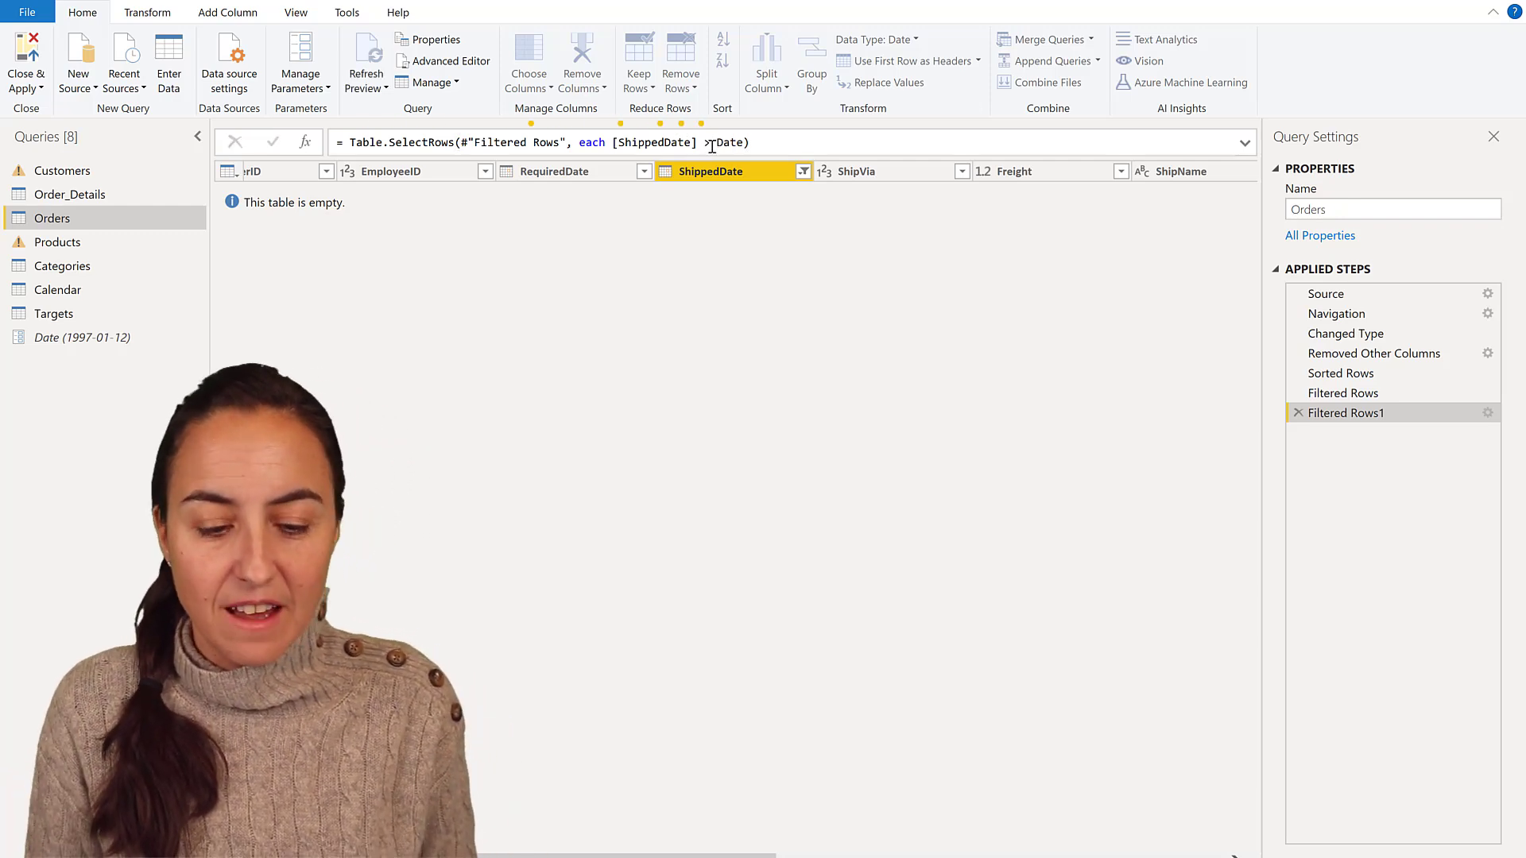
{"action": "left_click", "coordinate": [365, 55]}
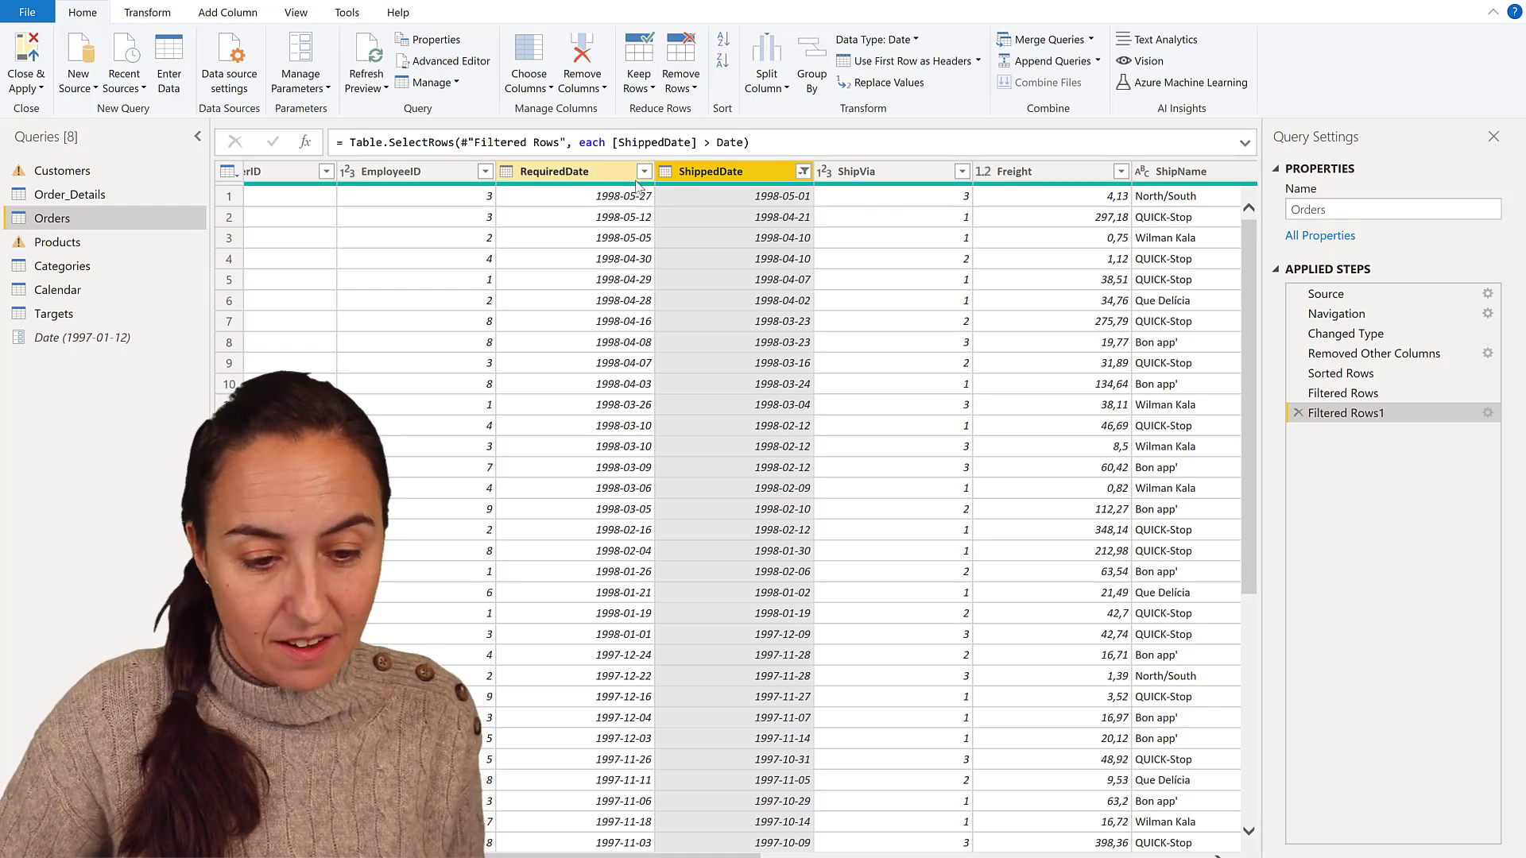
{"action": "left_click", "coordinate": [641, 171]}
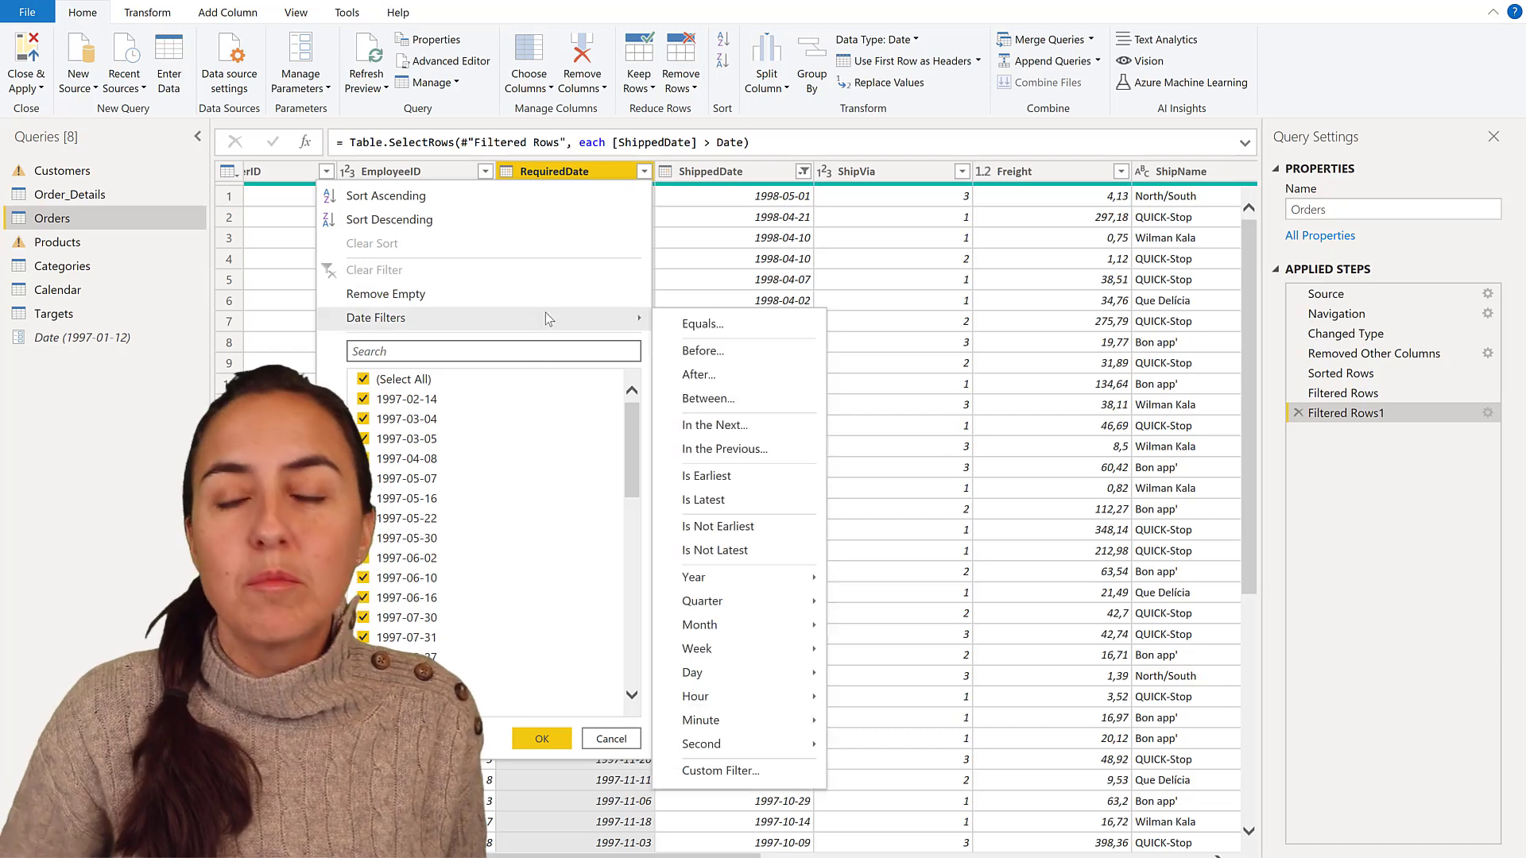